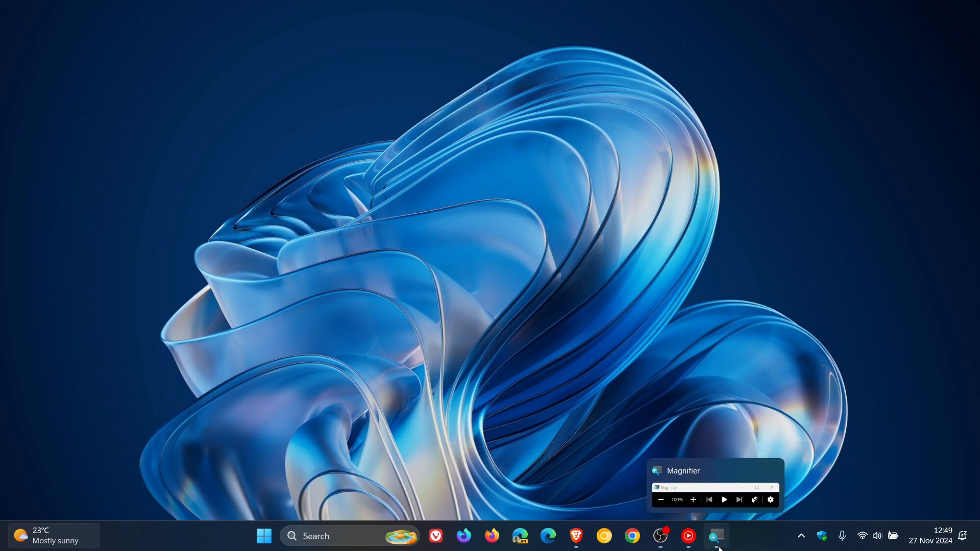
Restore the Magnifier toolbar from its taskbar thumbnail, showing 100% zoom.
click(716, 536)
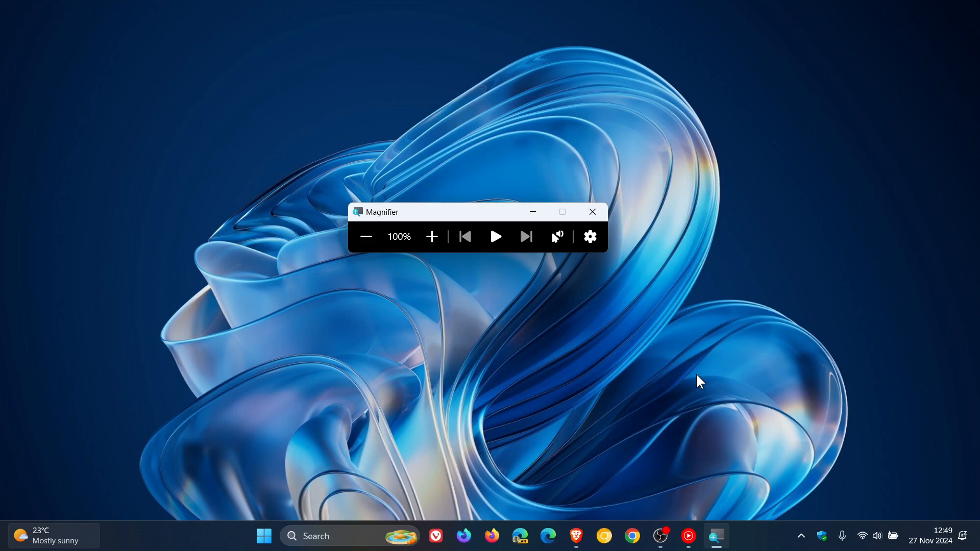
mouse_move(437, 312)
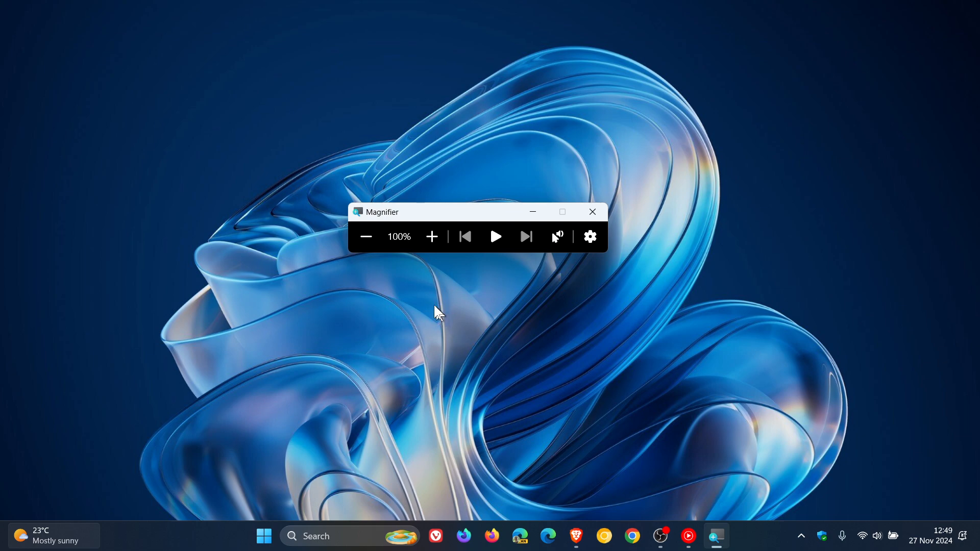
mouse_move(432, 236)
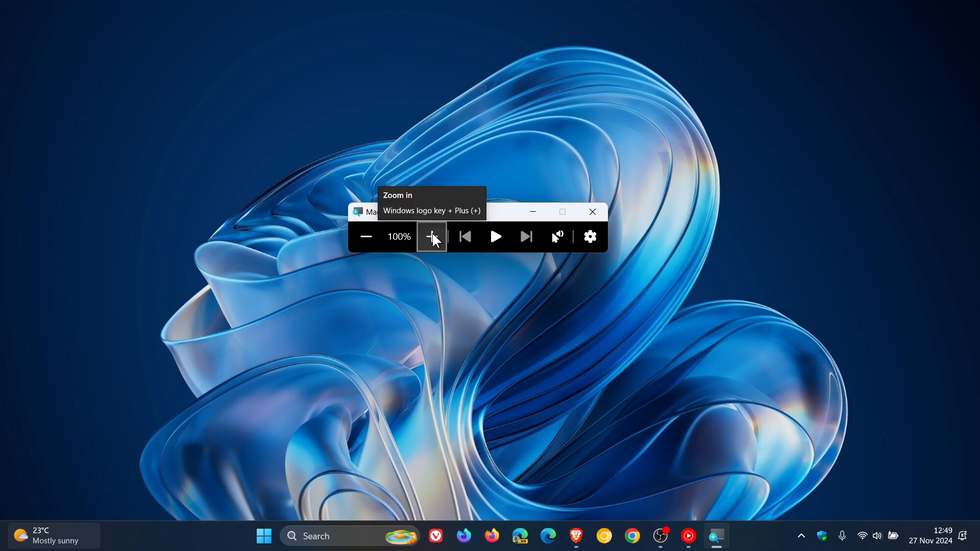
click(431, 236)
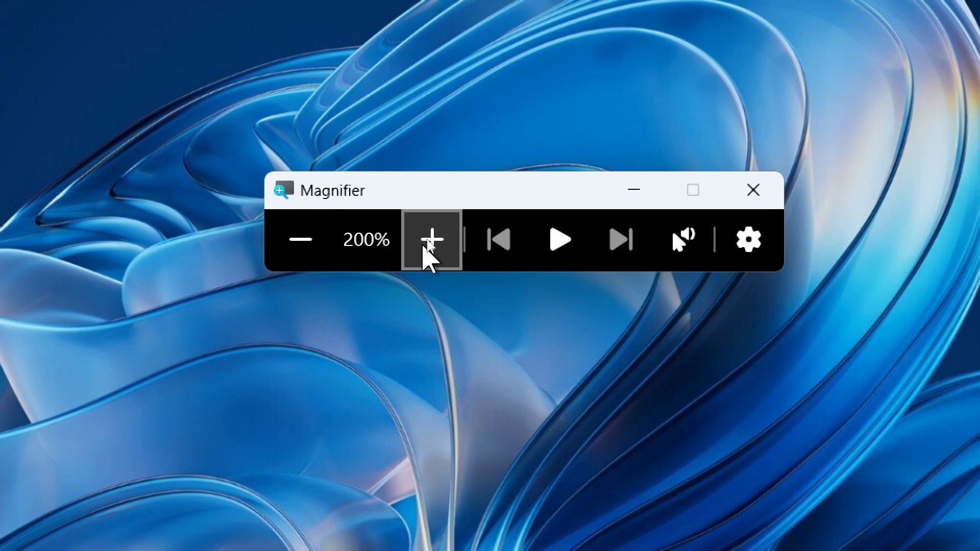
mouse_move(299, 239)
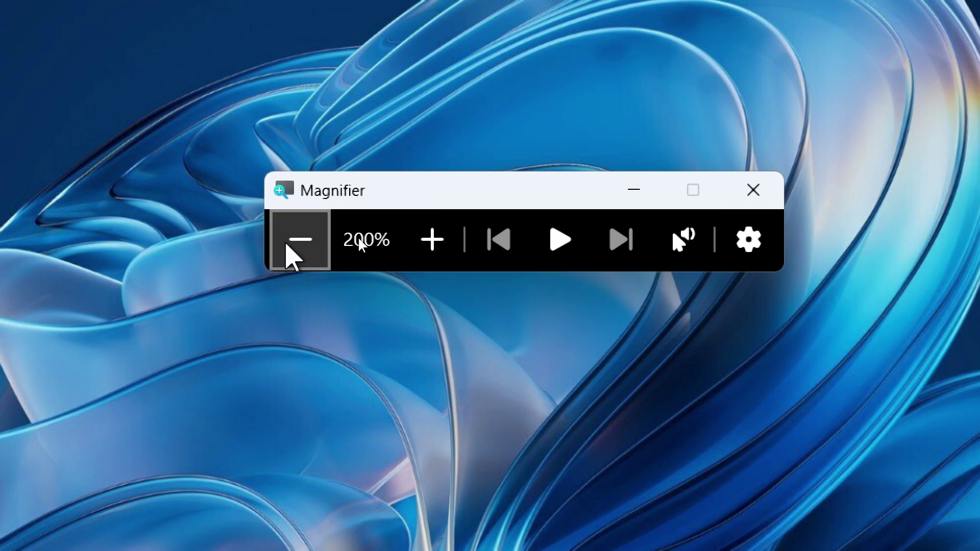
click(299, 240)
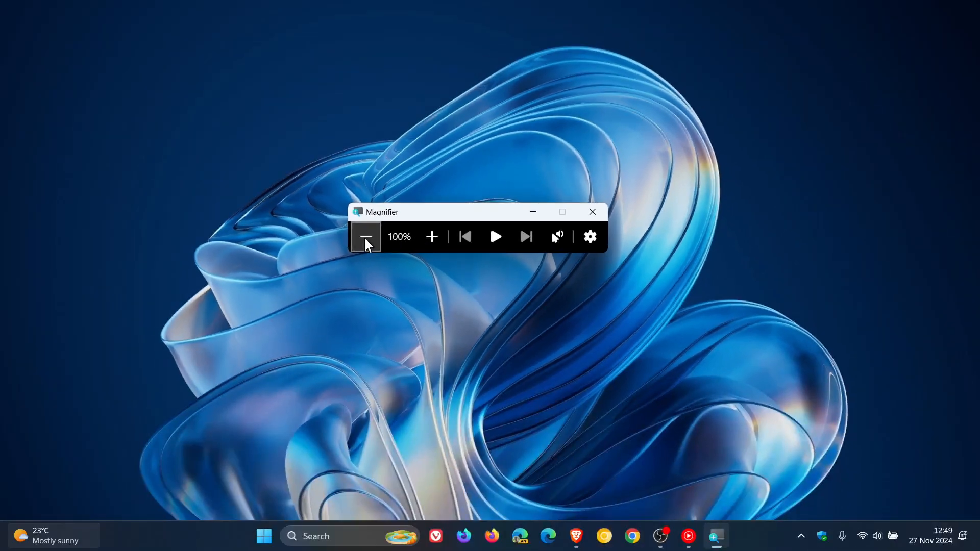
mouse_move(667, 377)
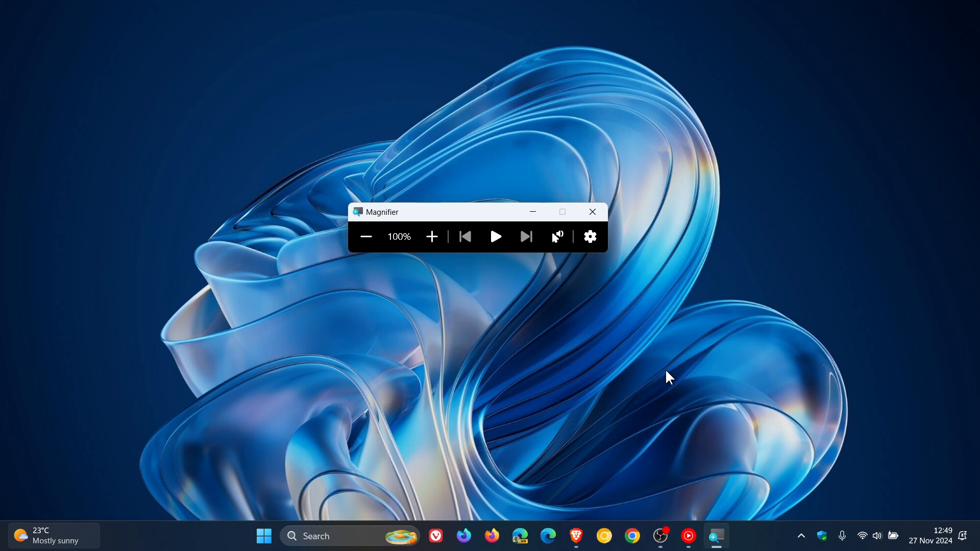
mouse_move(533, 212)
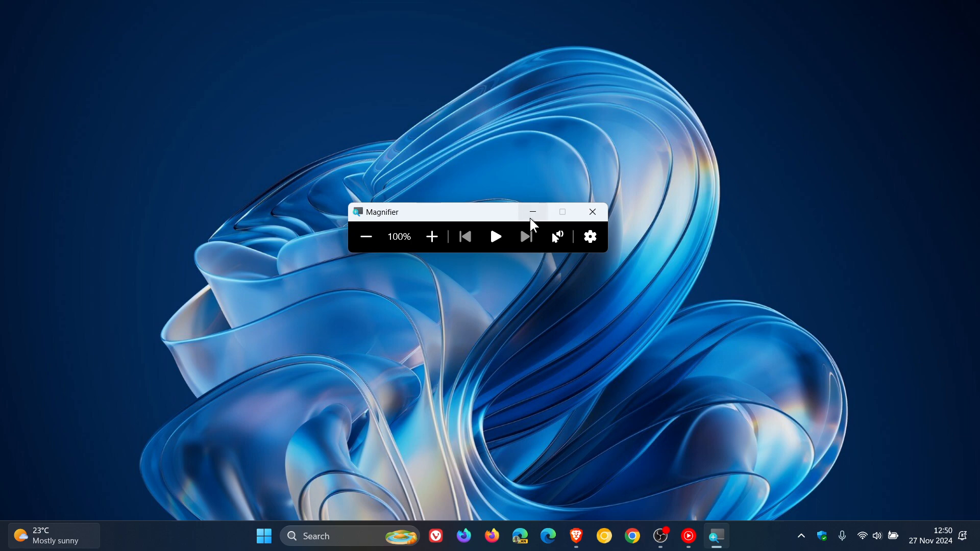
Toggle Magnifier to the set zoom level and play the orange cloud video full screen.
click(591, 212)
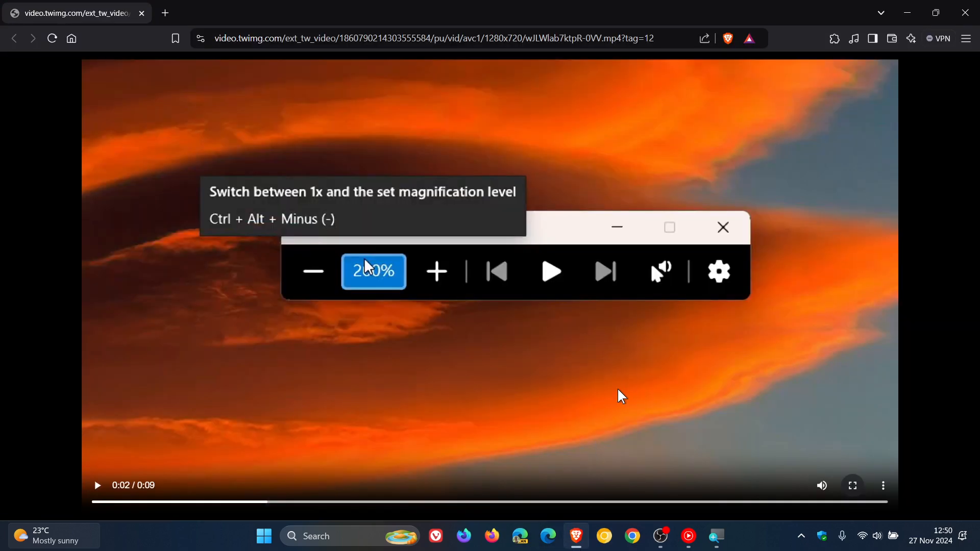
click(852, 485)
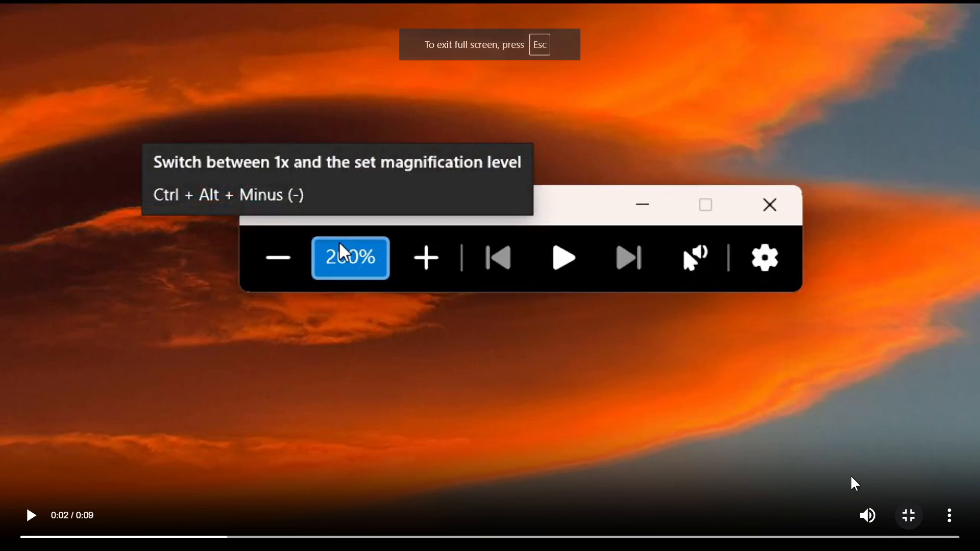
mouse_move(538, 426)
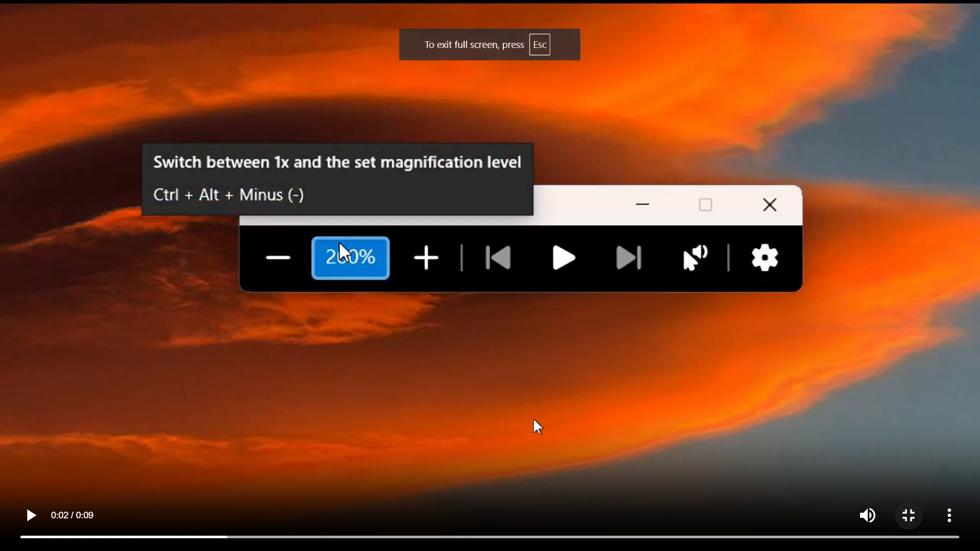
mouse_move(250, 186)
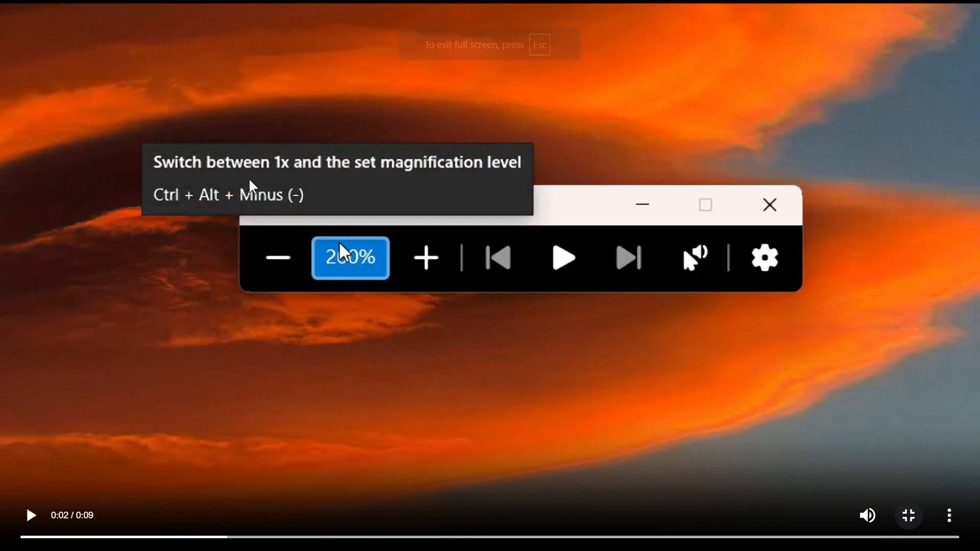
mouse_move(487, 194)
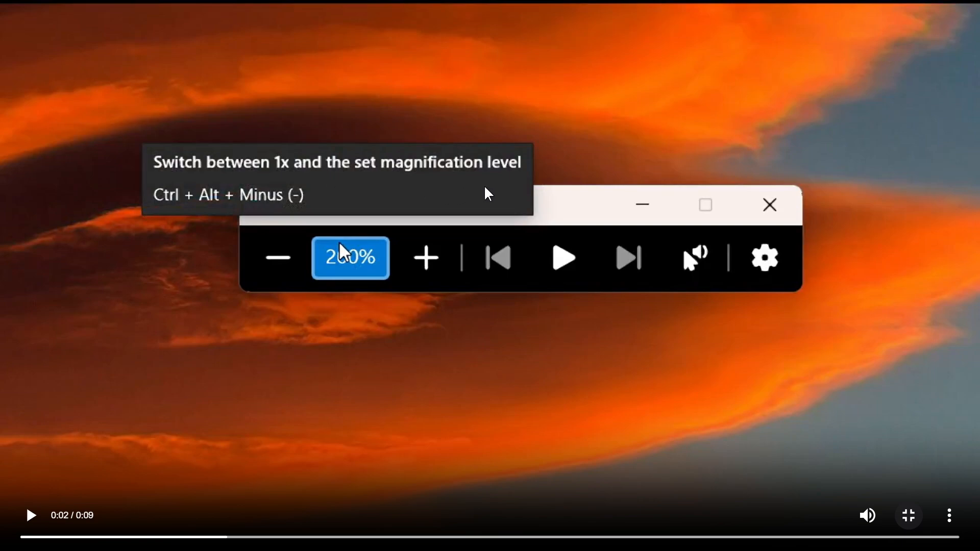
mouse_move(133, 215)
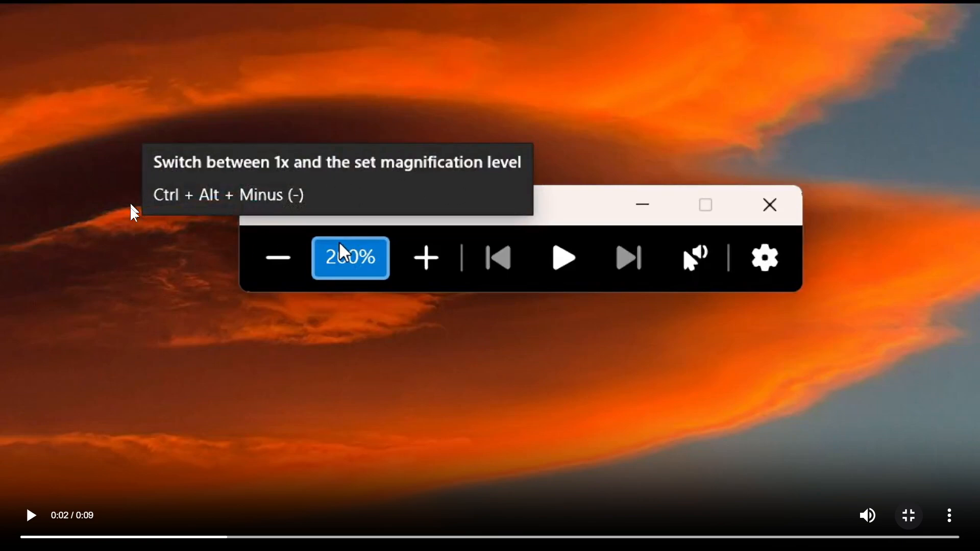
mouse_move(471, 209)
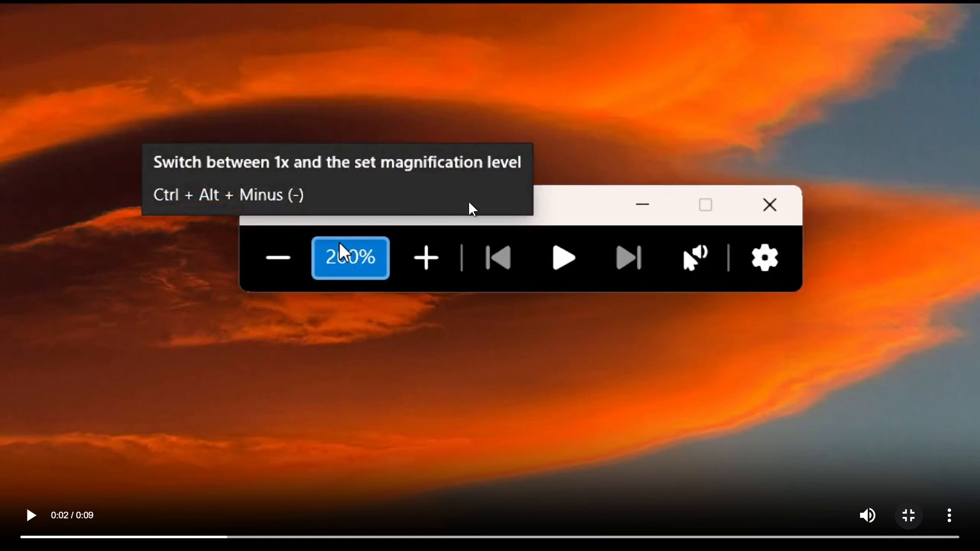
mouse_move(470, 211)
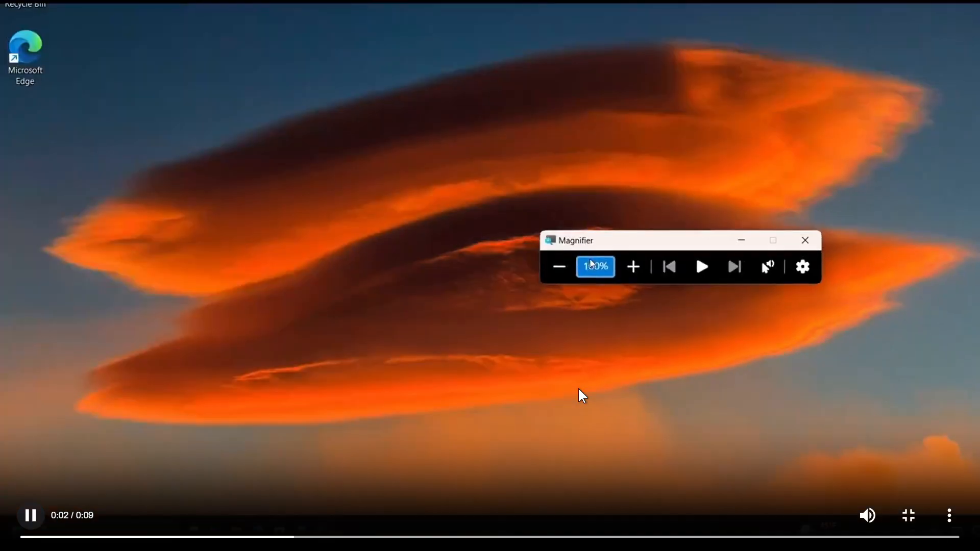
Toggle Magnifier repeatedly between 100% and 200% over the full-screen video, ending at 200%.
click(632, 266)
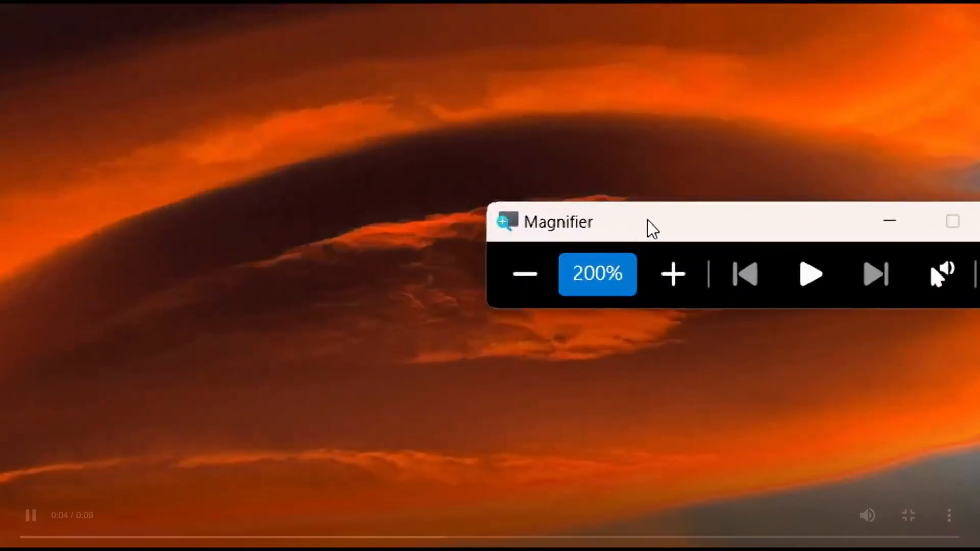
click(526, 274)
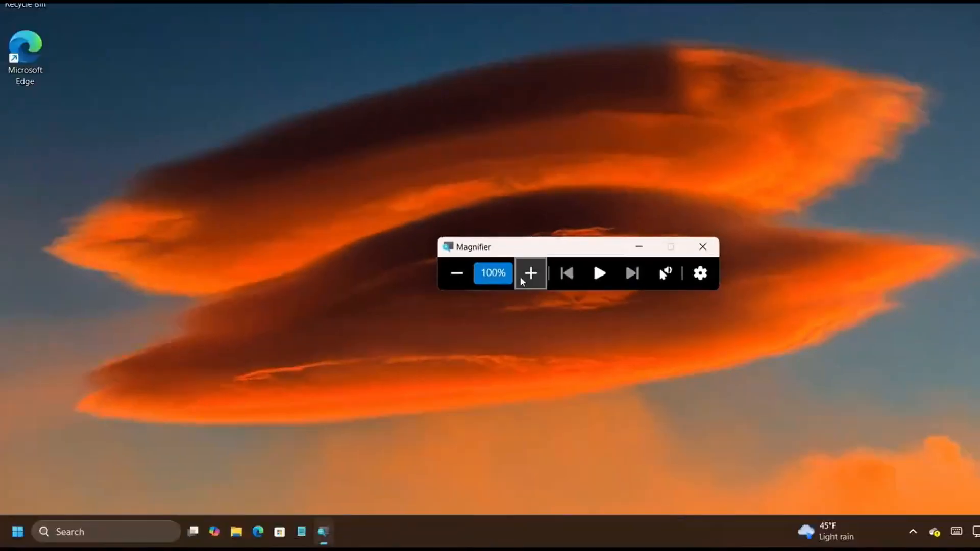
click(529, 273)
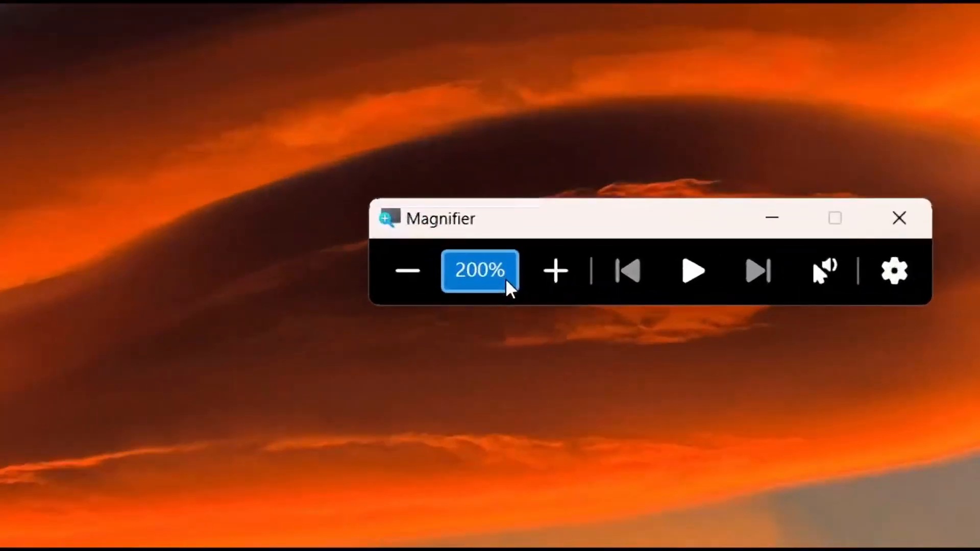
click(407, 270)
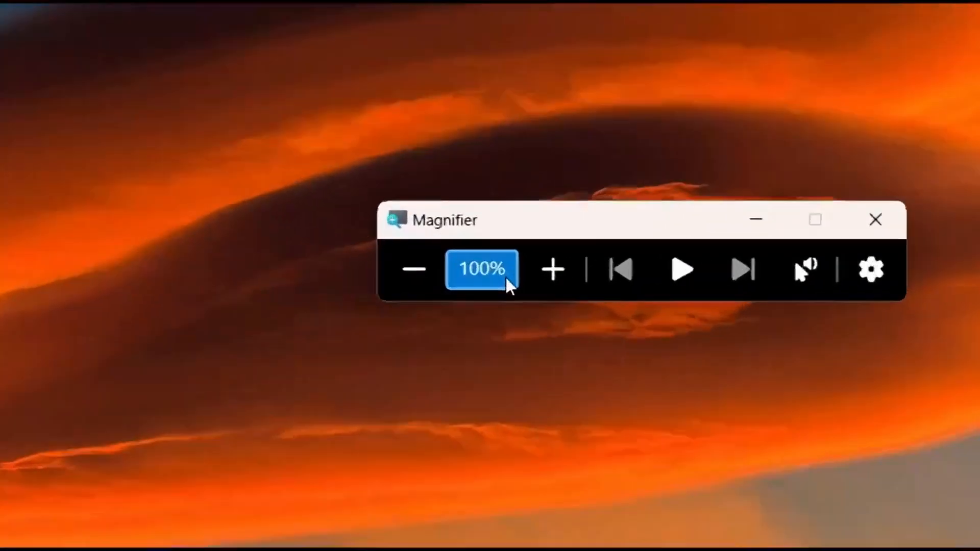
click(552, 269)
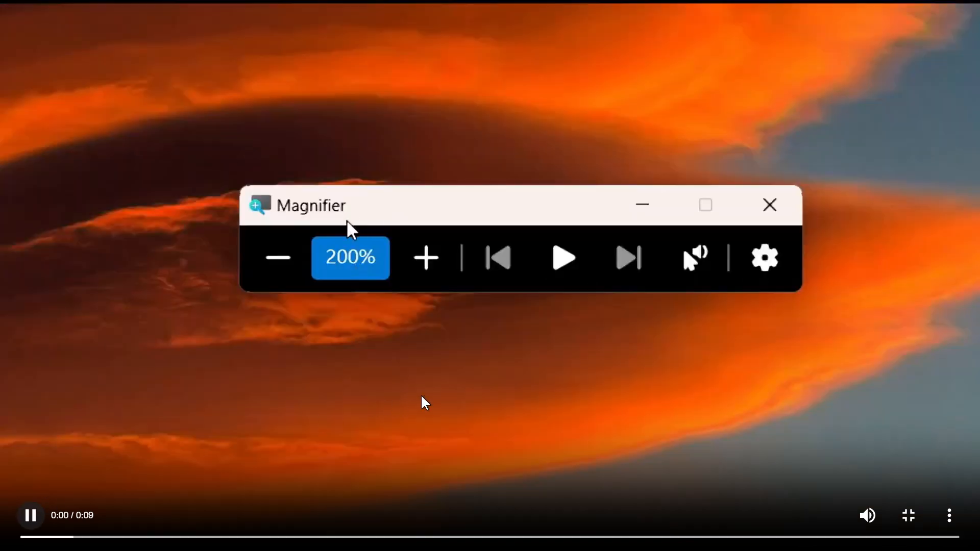
mouse_move(350, 258)
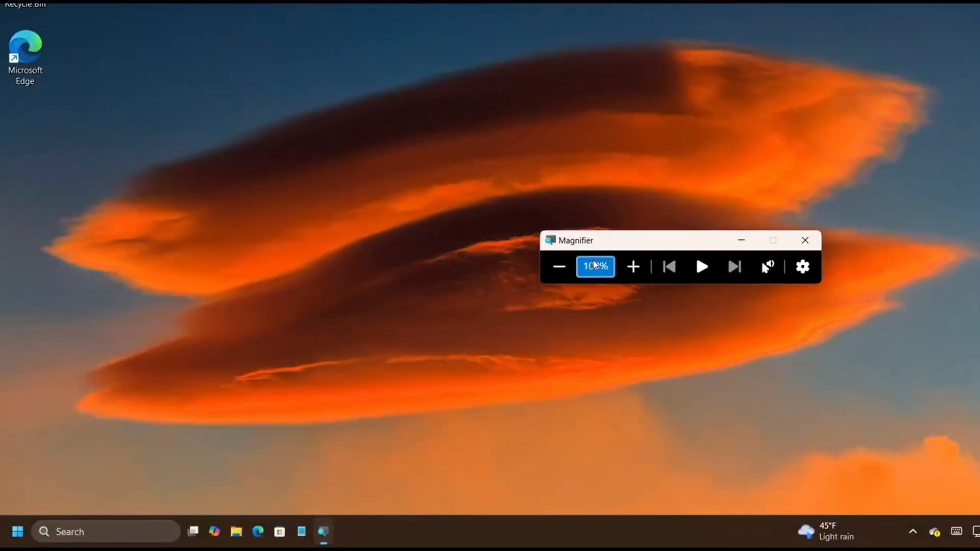
click(632, 266)
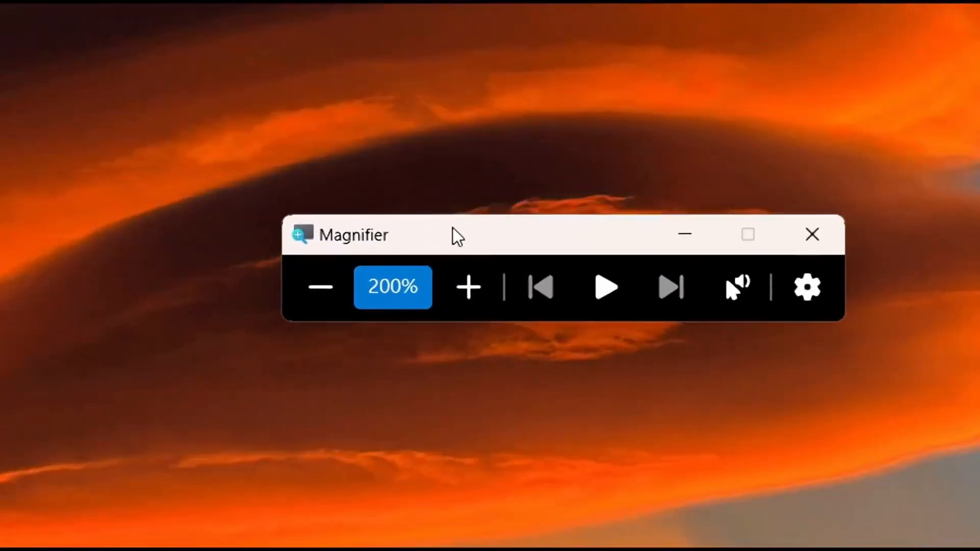
click(321, 287)
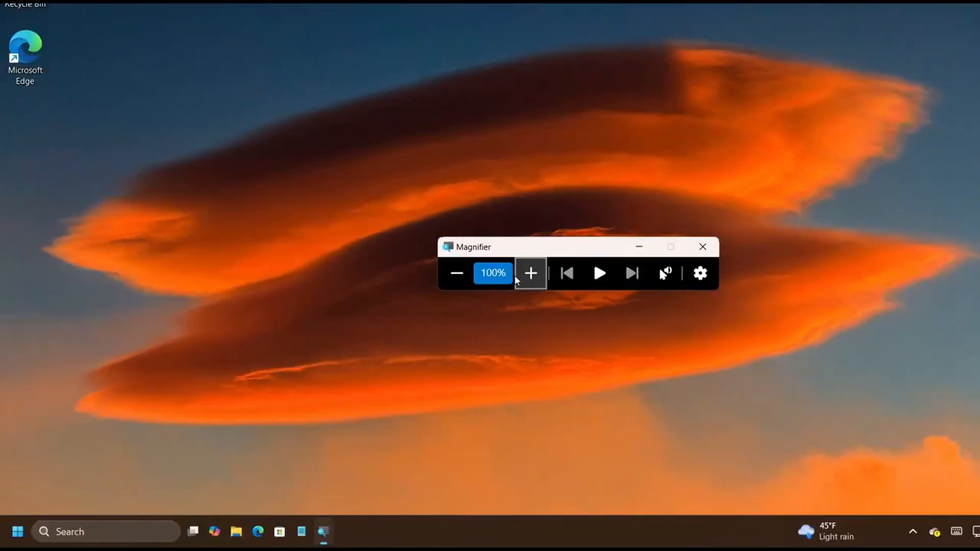
click(531, 274)
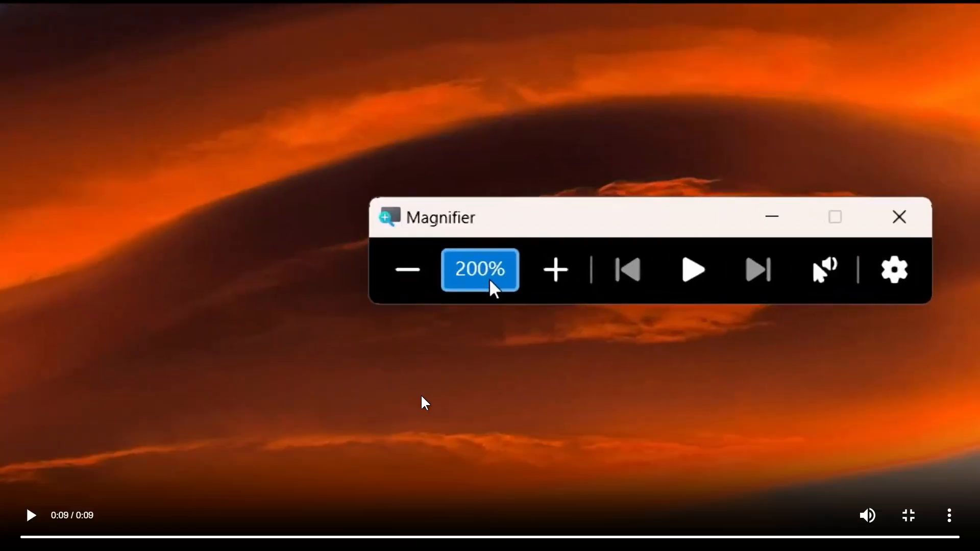
mouse_move(907, 515)
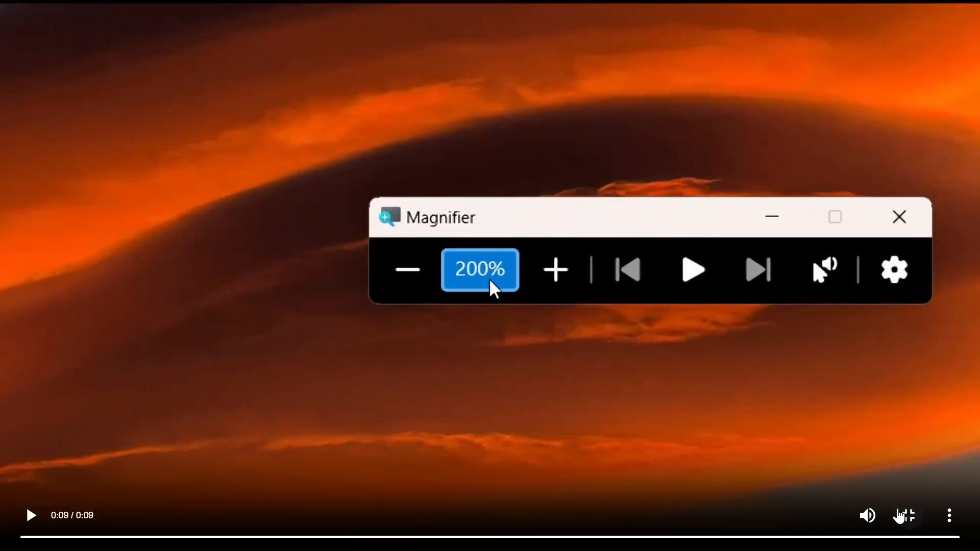
Restore Magnifier, zoom to 200%, zoom back out to 100%, then close Magnifier.
click(899, 217)
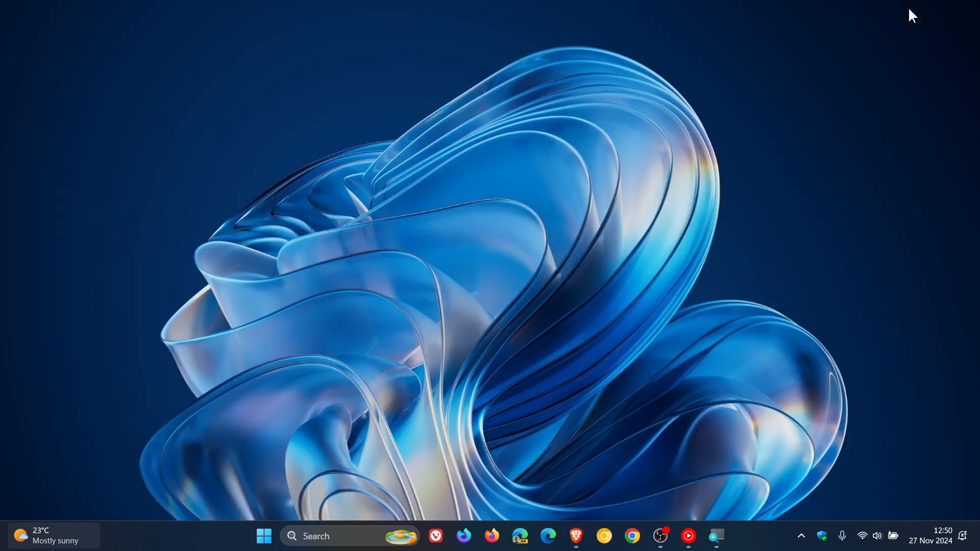
click(716, 536)
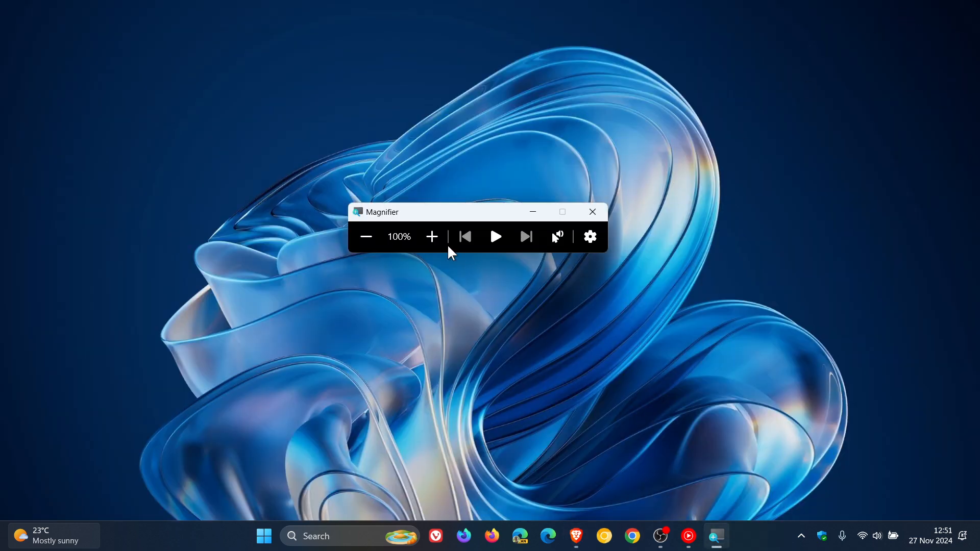
click(432, 237)
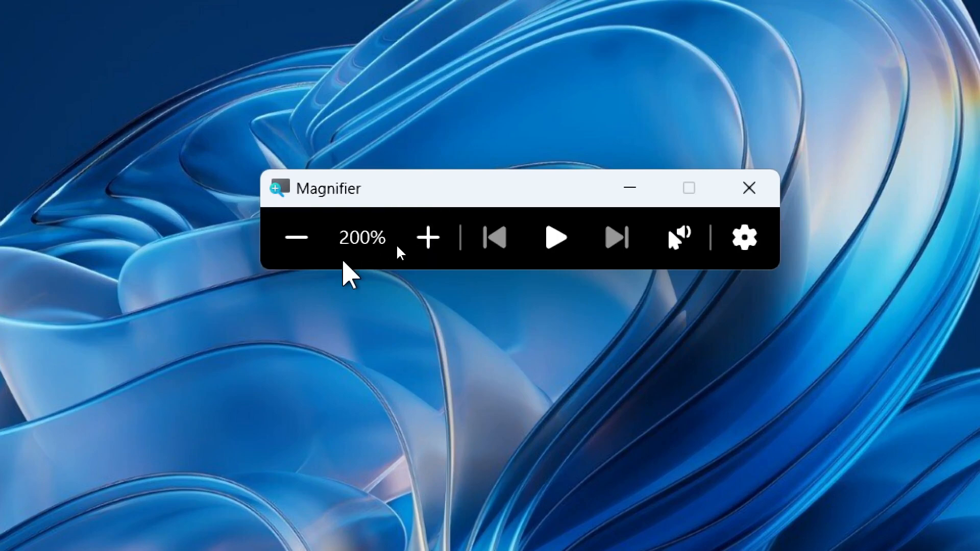
mouse_move(373, 253)
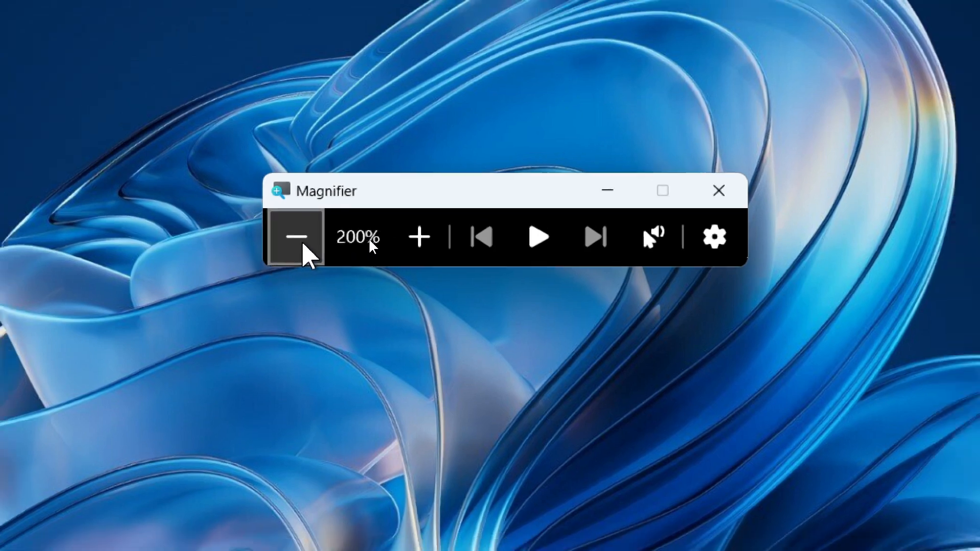
click(296, 236)
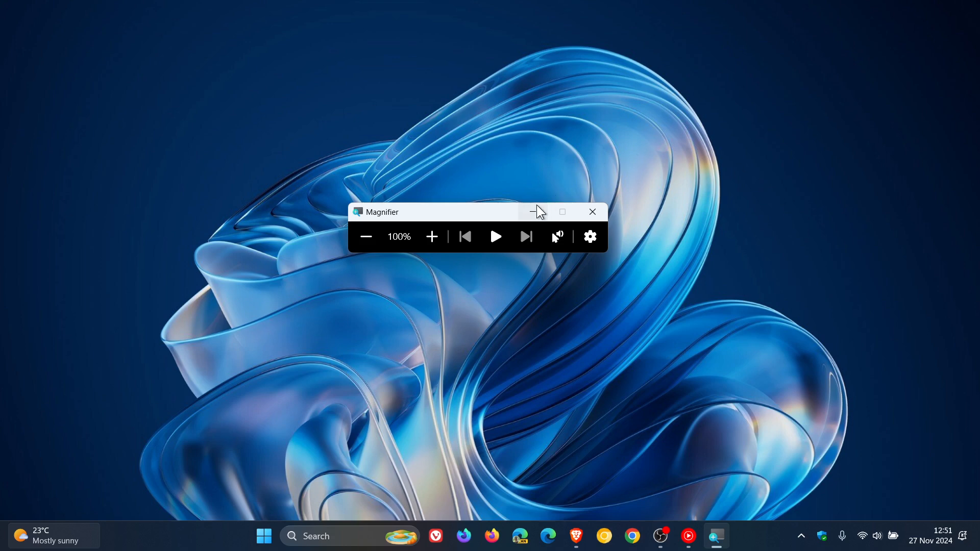
click(593, 211)
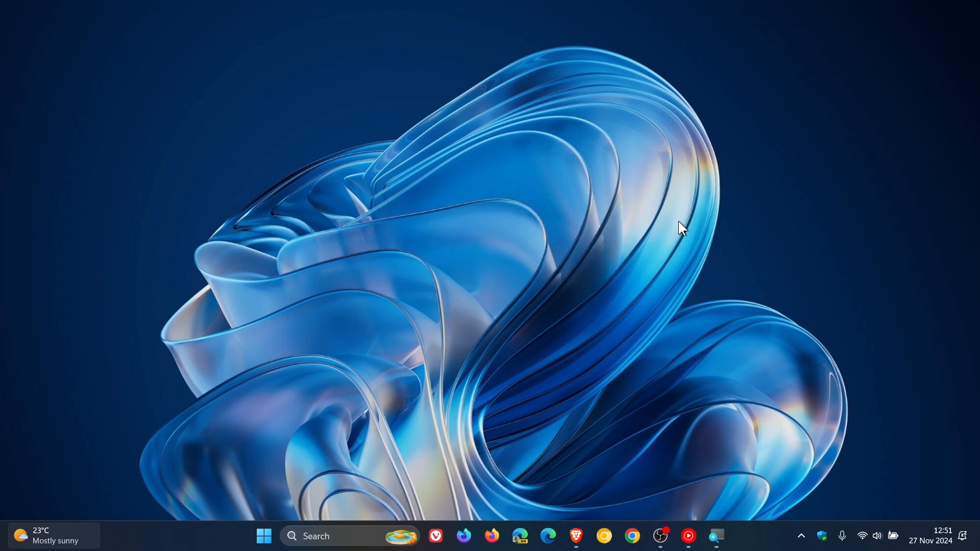